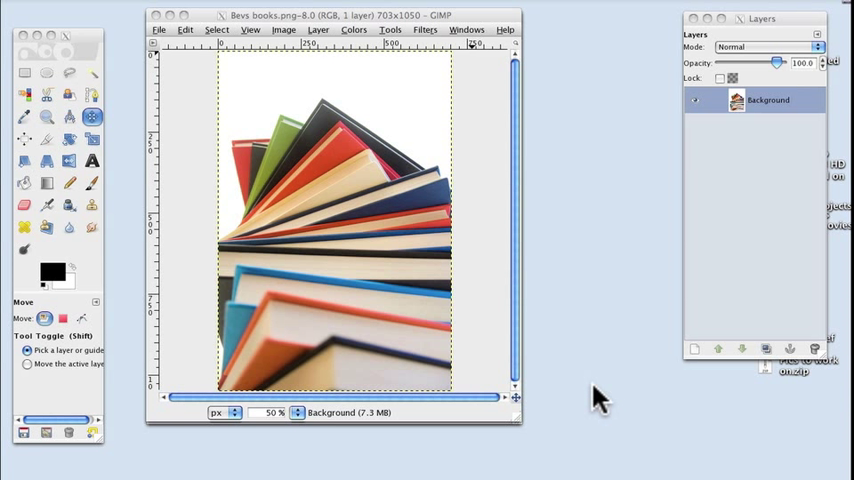
pyautogui.moveTo(288, 84)
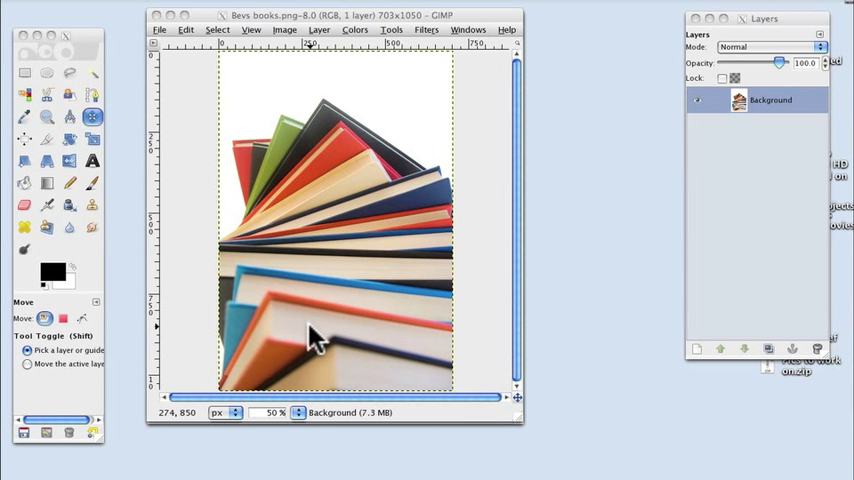
pyautogui.moveTo(302, 316)
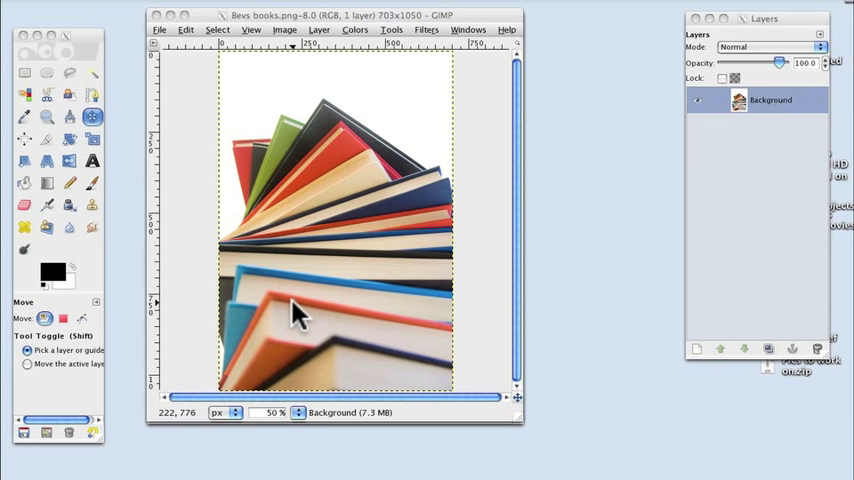
pyautogui.moveTo(298, 312)
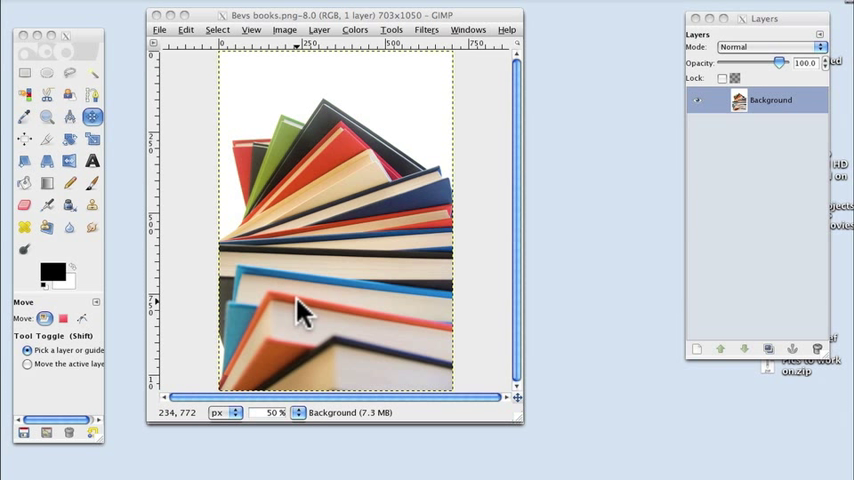
pyautogui.moveTo(304, 310)
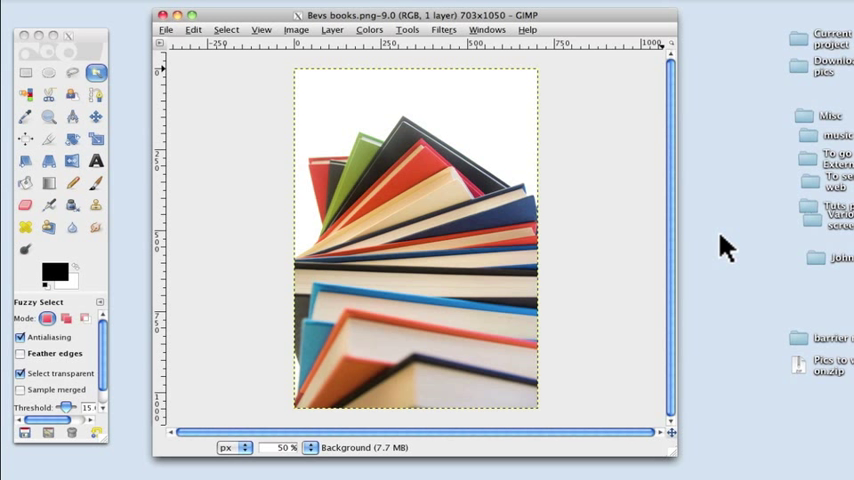
pyautogui.moveTo(724, 256)
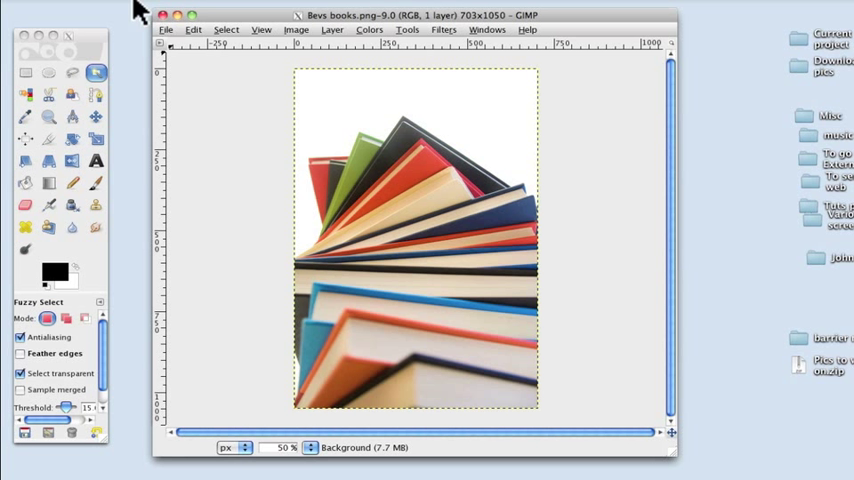
pyautogui.moveTo(166, 38)
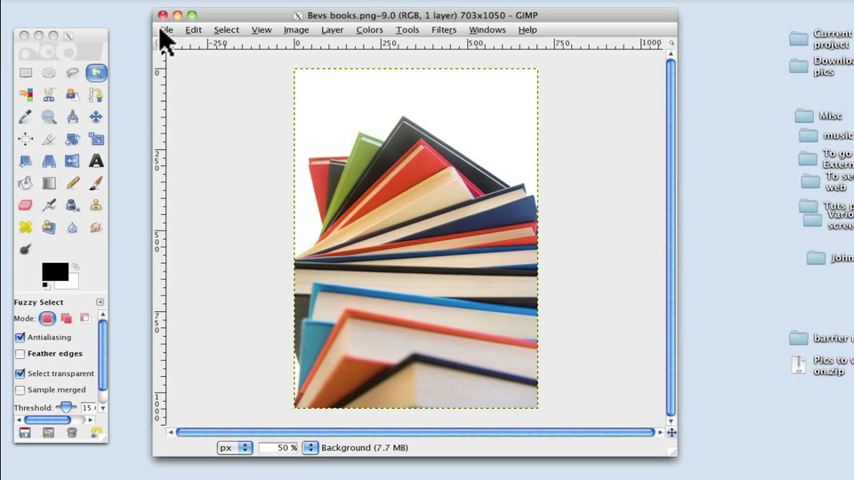
pyautogui.moveTo(168, 30)
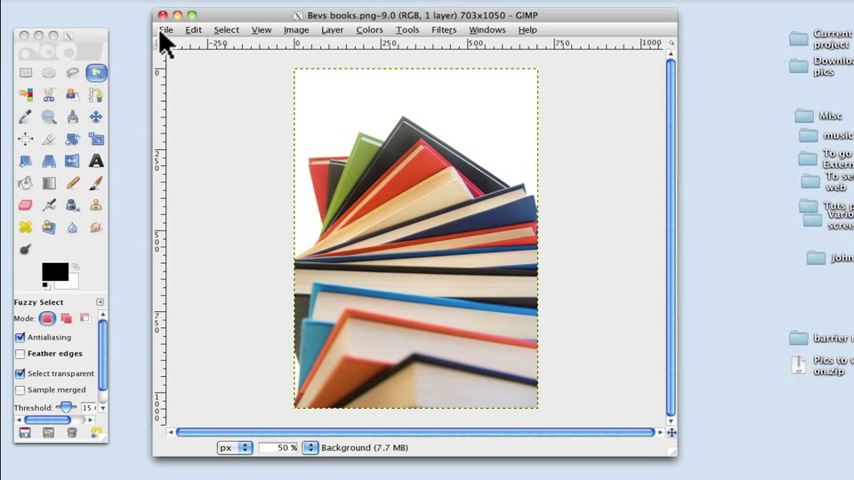
pyautogui.moveTo(640, 400)
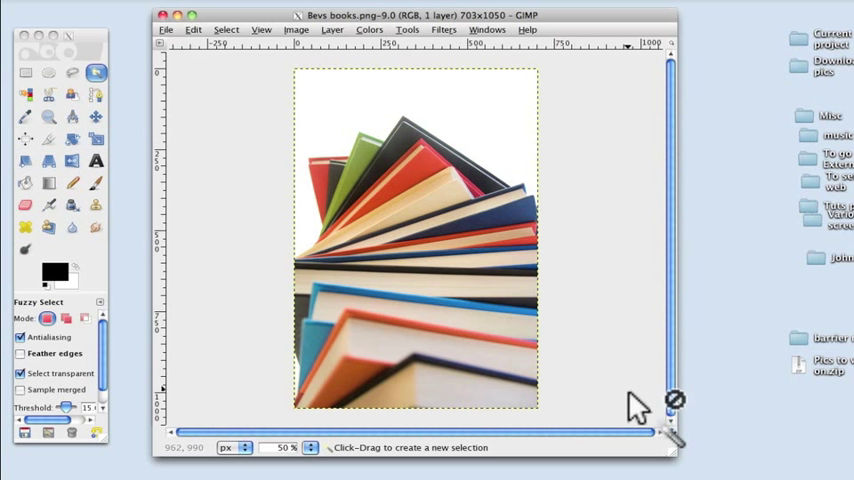
pyautogui.moveTo(180, 164)
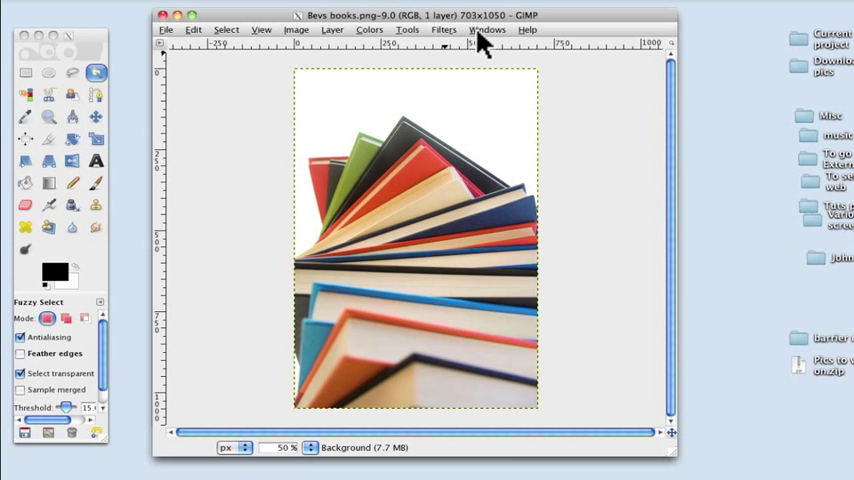
# - Reopen the Layers dialog from the Windows menu so it sits beside the books photo
pyautogui.click(488, 28)
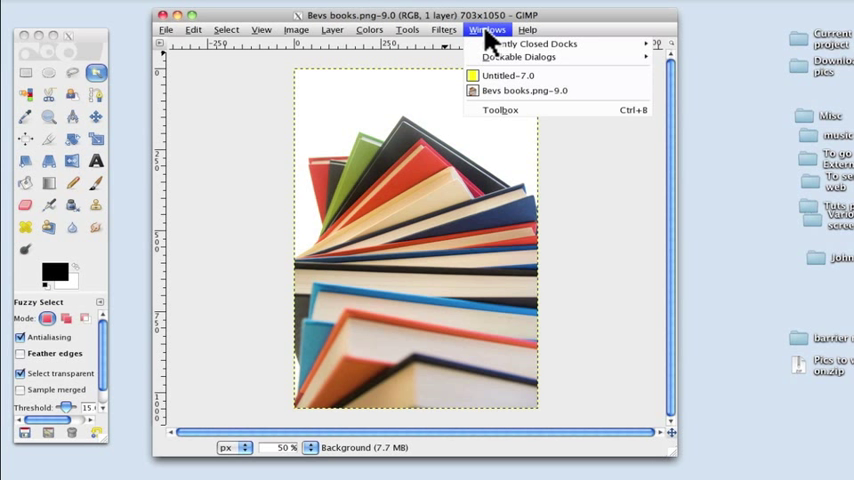
pyautogui.moveTo(542, 44)
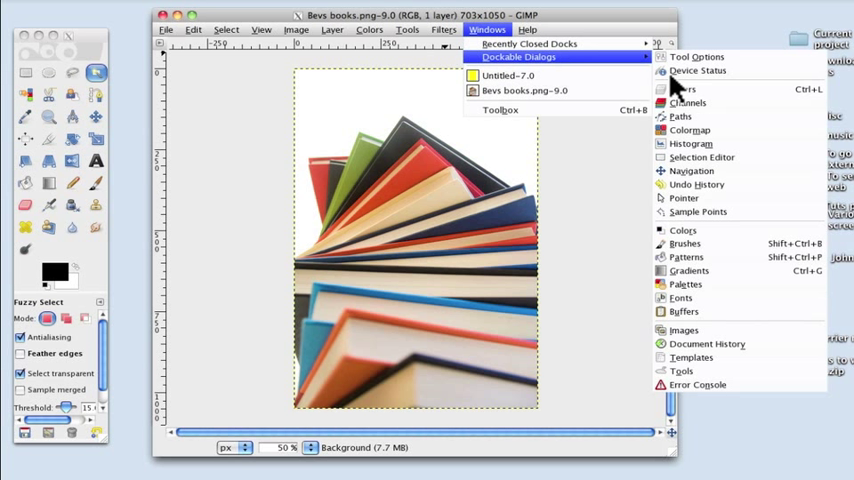
pyautogui.moveTo(680, 104)
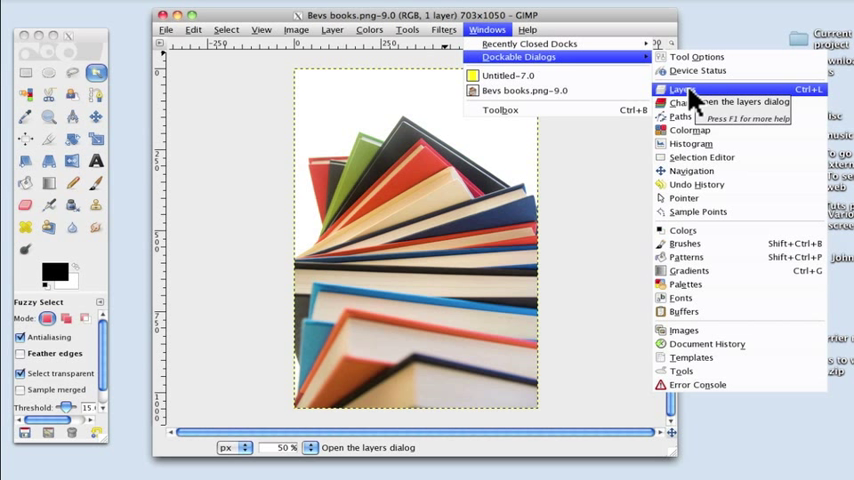
pyautogui.click(680, 90)
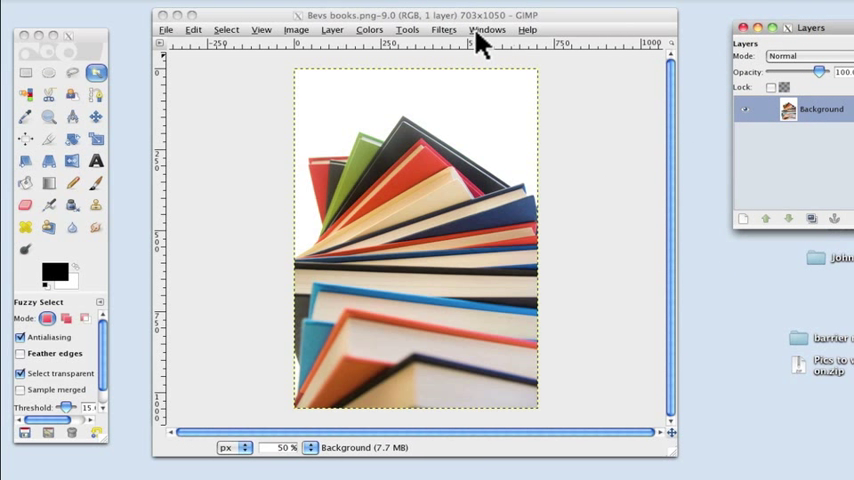
pyautogui.click(488, 28)
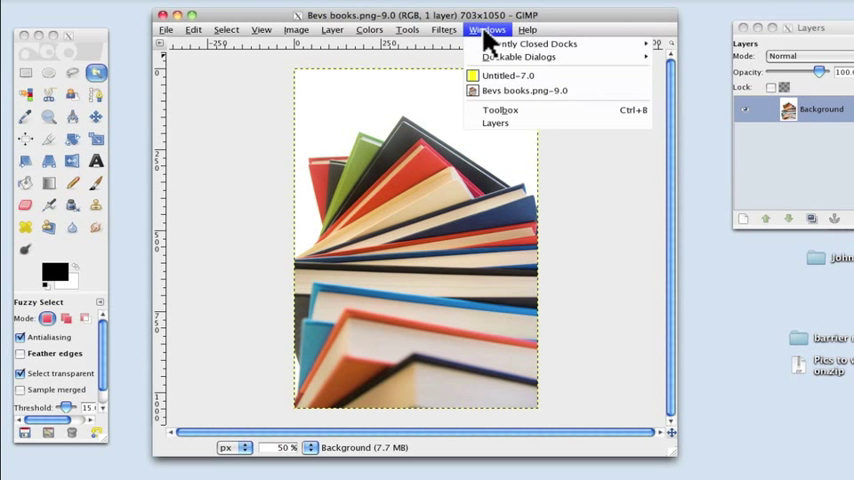
pyautogui.moveTo(504, 110)
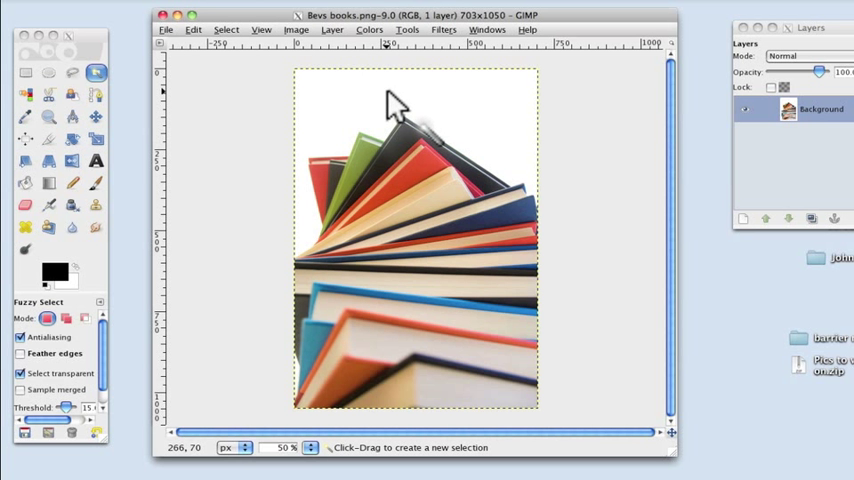
# - Browse the Open Image dialog to the project folder, then cancel without opening anything
pyautogui.click(168, 28)
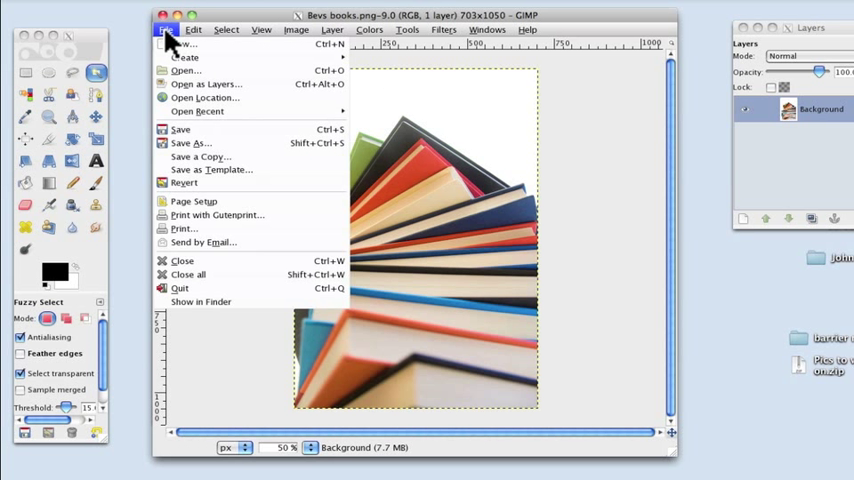
pyautogui.moveTo(196, 72)
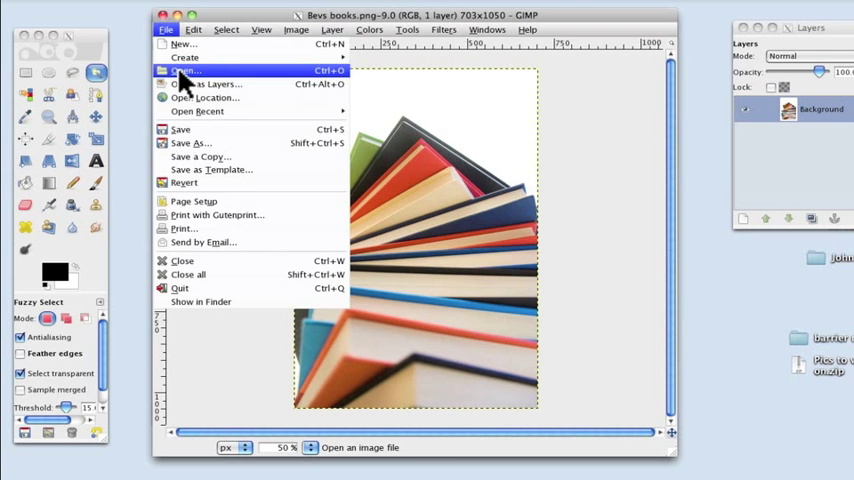
pyautogui.click(188, 70)
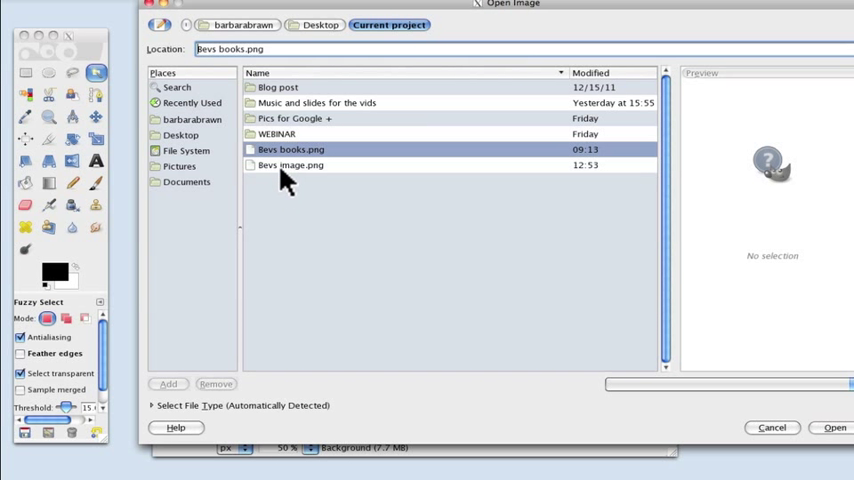
pyautogui.moveTo(770, 432)
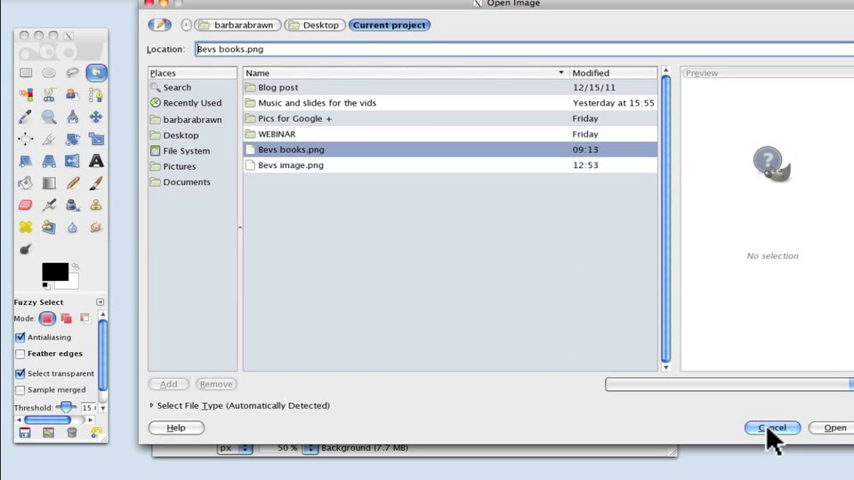
pyautogui.click(834, 424)
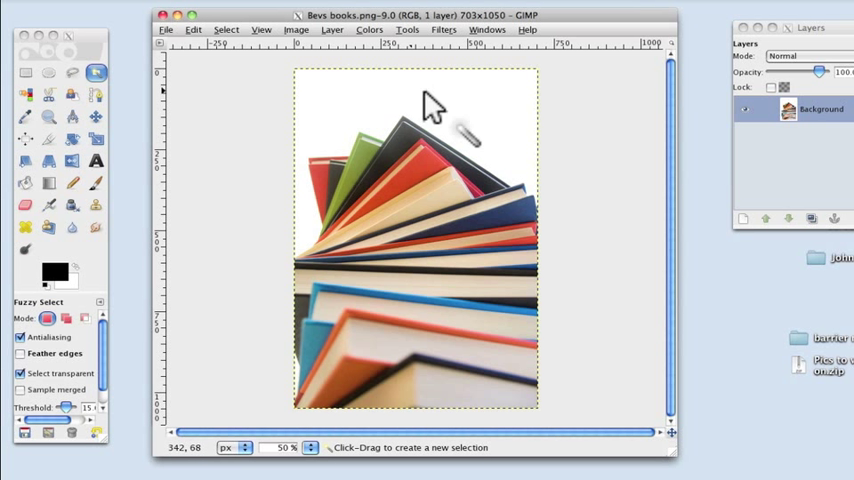
pyautogui.moveTo(502, 132)
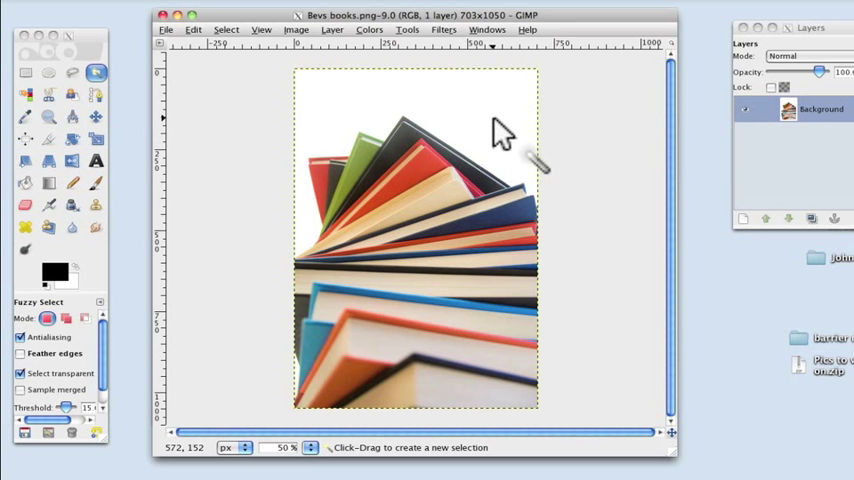
pyautogui.moveTo(330, 210)
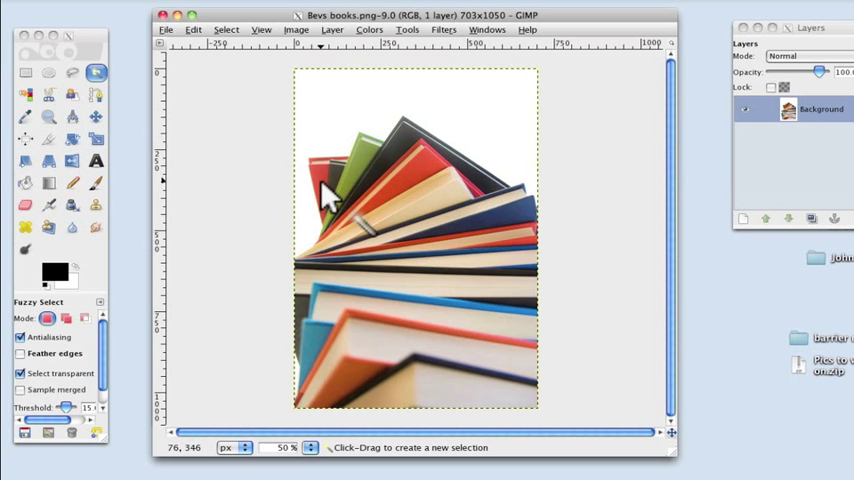
pyautogui.moveTo(364, 140)
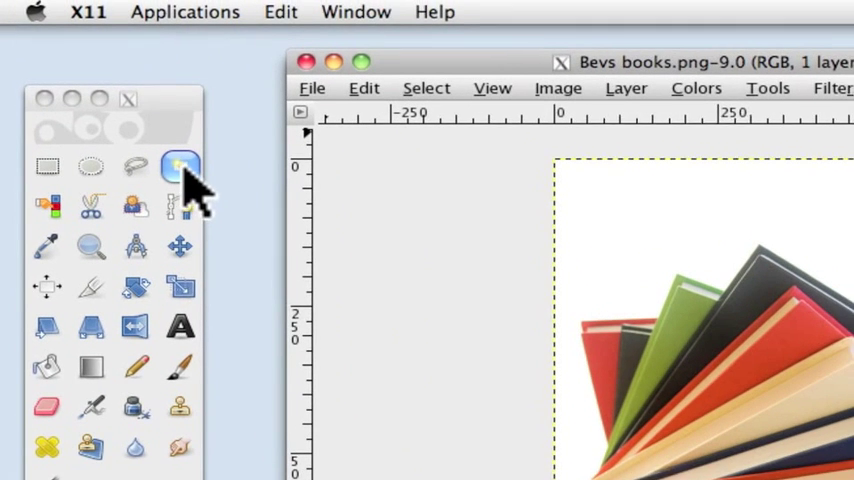
pyautogui.moveTo(182, 176)
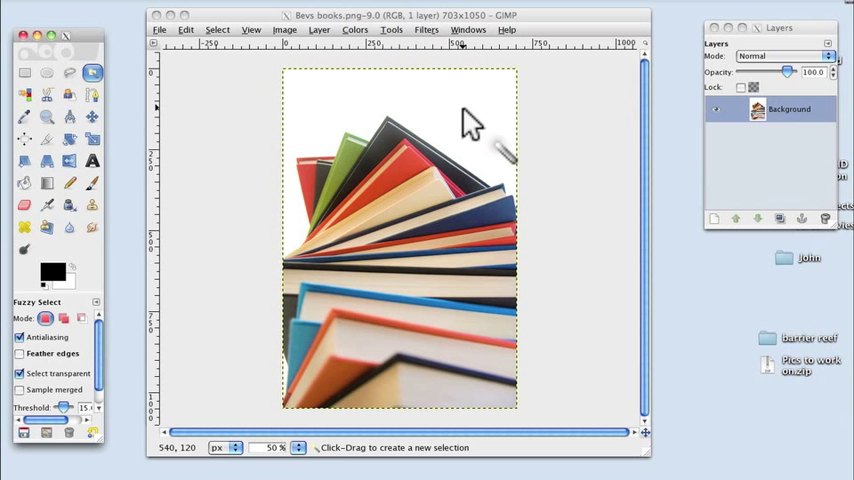
pyautogui.moveTo(488, 120)
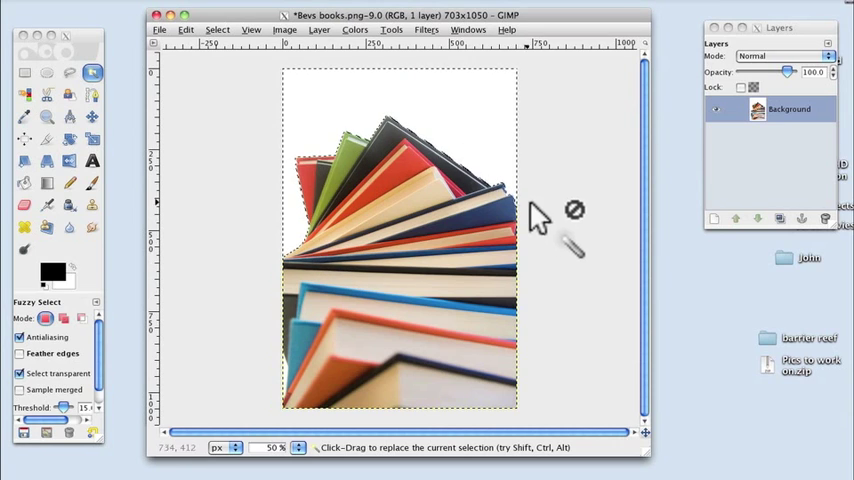
pyautogui.moveTo(284, 370)
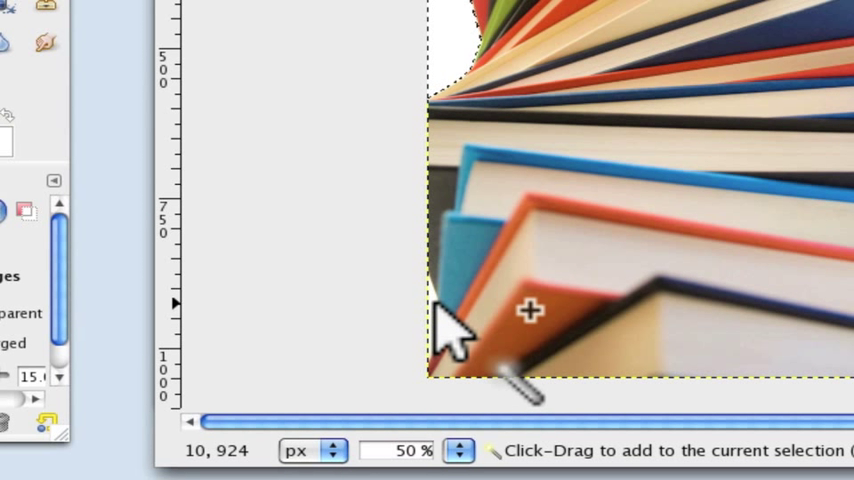
pyautogui.moveTo(456, 340)
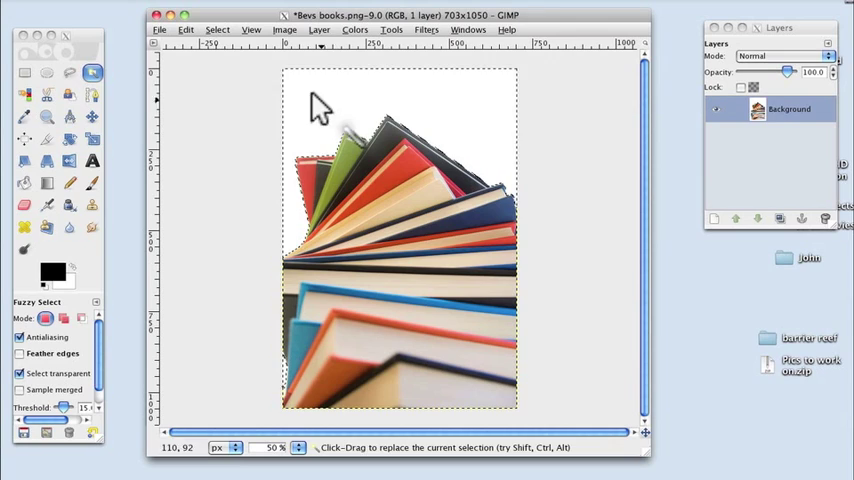
# - Bring up Grow Selection from the Select menu to expand the background selection by 2 pixels
pyautogui.click(204, 30)
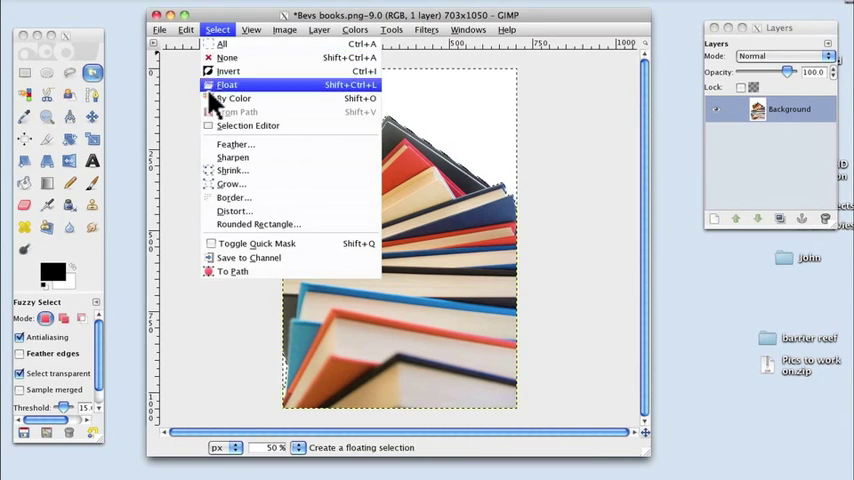
pyautogui.click(232, 184)
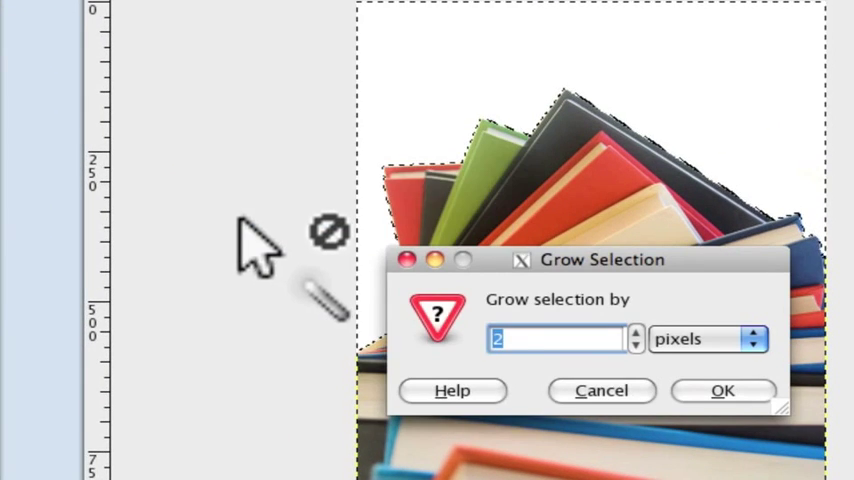
pyautogui.moveTo(496, 216)
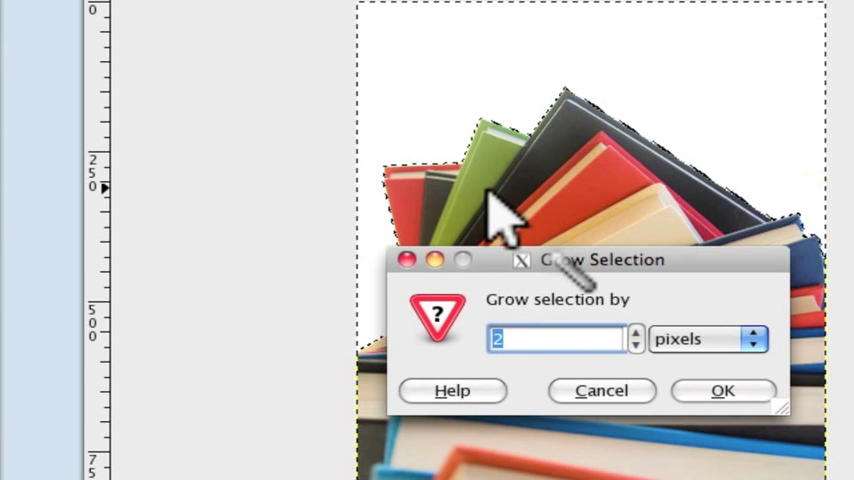
pyautogui.moveTo(544, 204)
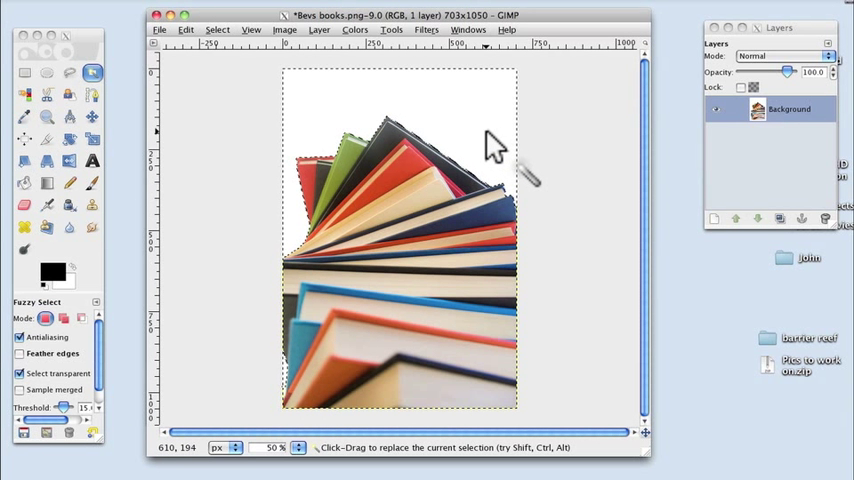
# - Clear the selected white background to transparency, leaving the books on checkerboard
pyautogui.press('Delete')
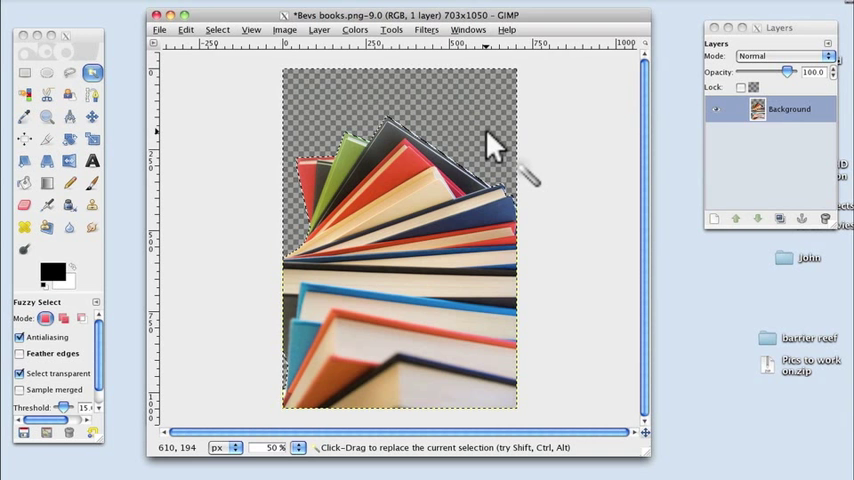
pyautogui.moveTo(310, 96)
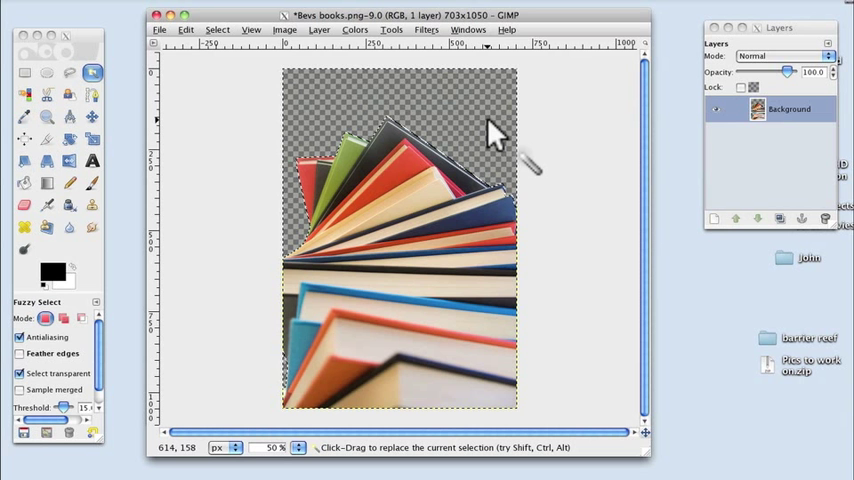
pyautogui.moveTo(484, 126)
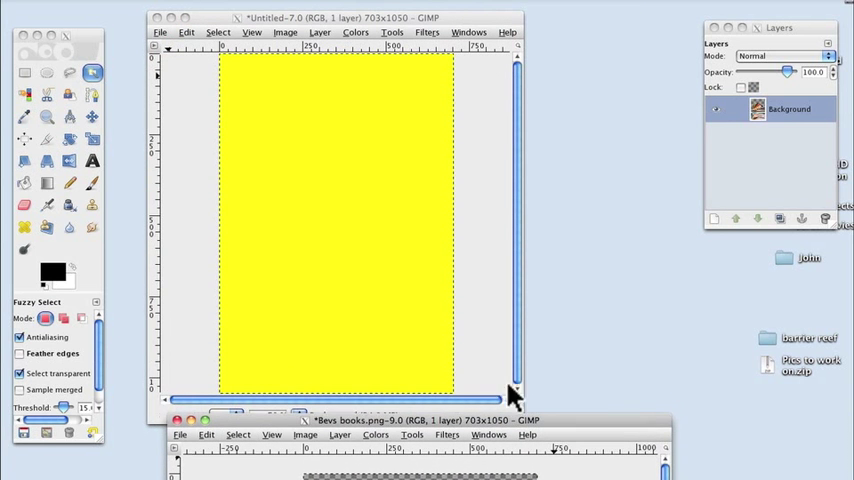
pyautogui.moveTo(370, 220)
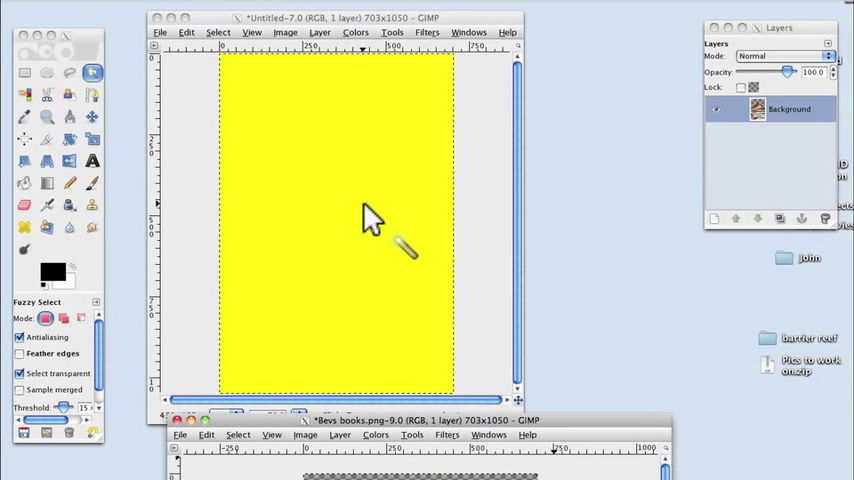
pyautogui.moveTo(790, 110)
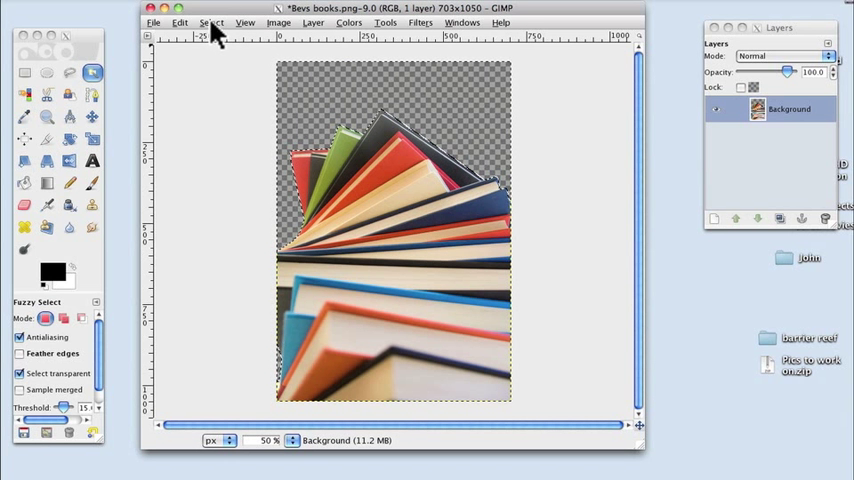
pyautogui.moveTo(160, 30)
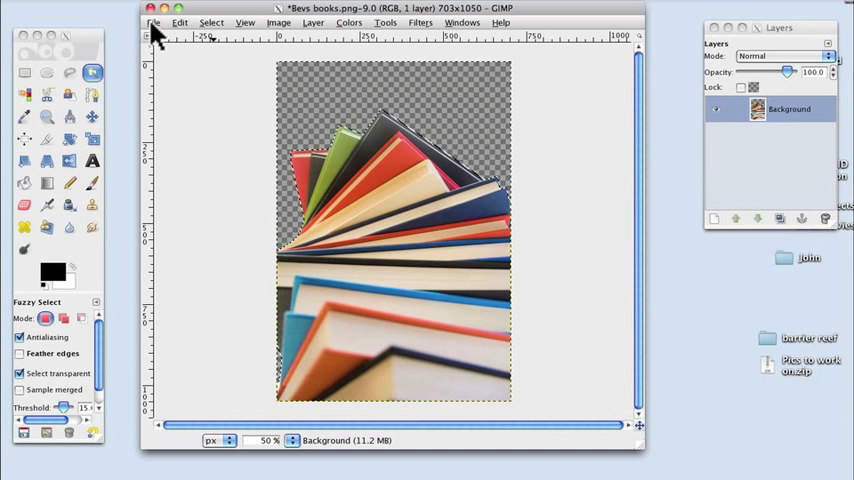
# - Save a copy as Bevs books.png, replacing the existing file with default PNG settings
pyautogui.click(156, 24)
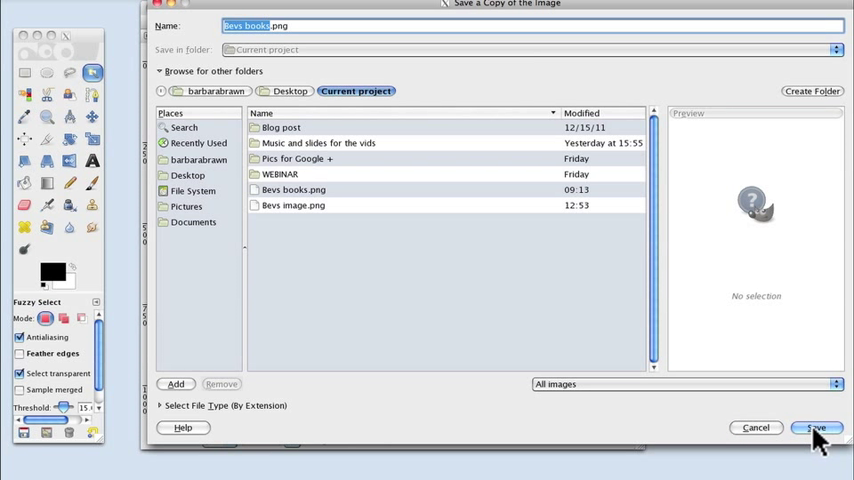
pyautogui.click(816, 428)
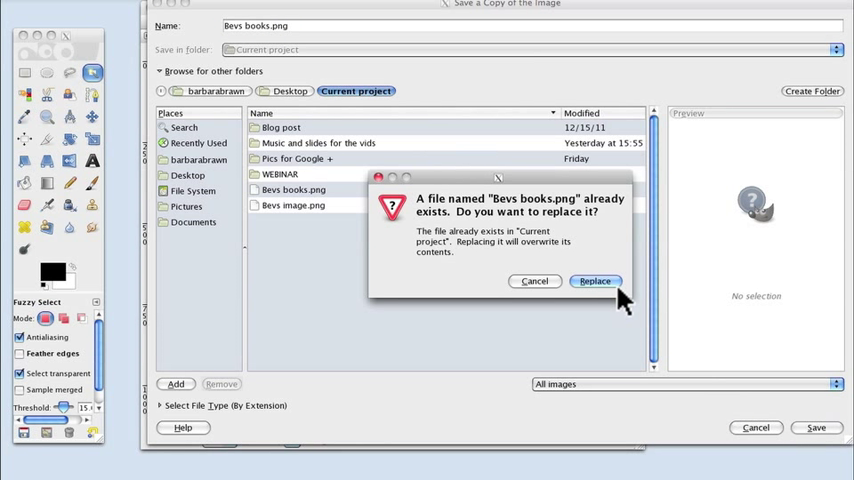
pyautogui.click(594, 280)
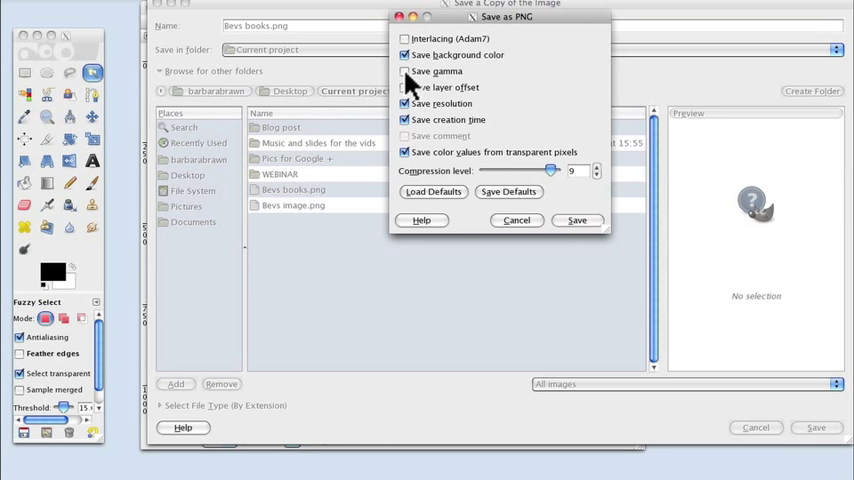
pyautogui.click(576, 220)
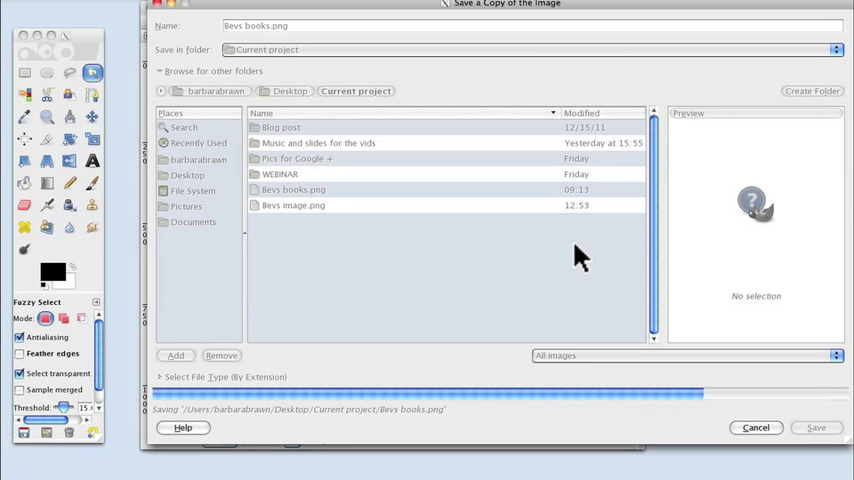
pyautogui.click(816, 428)
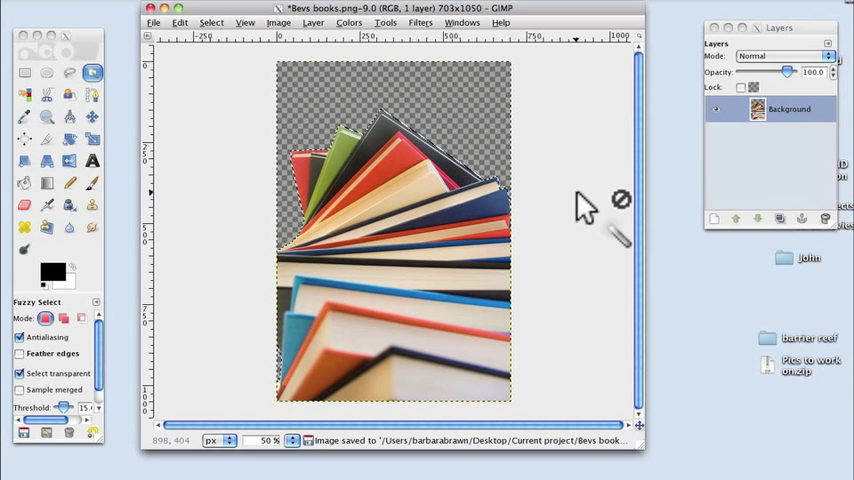